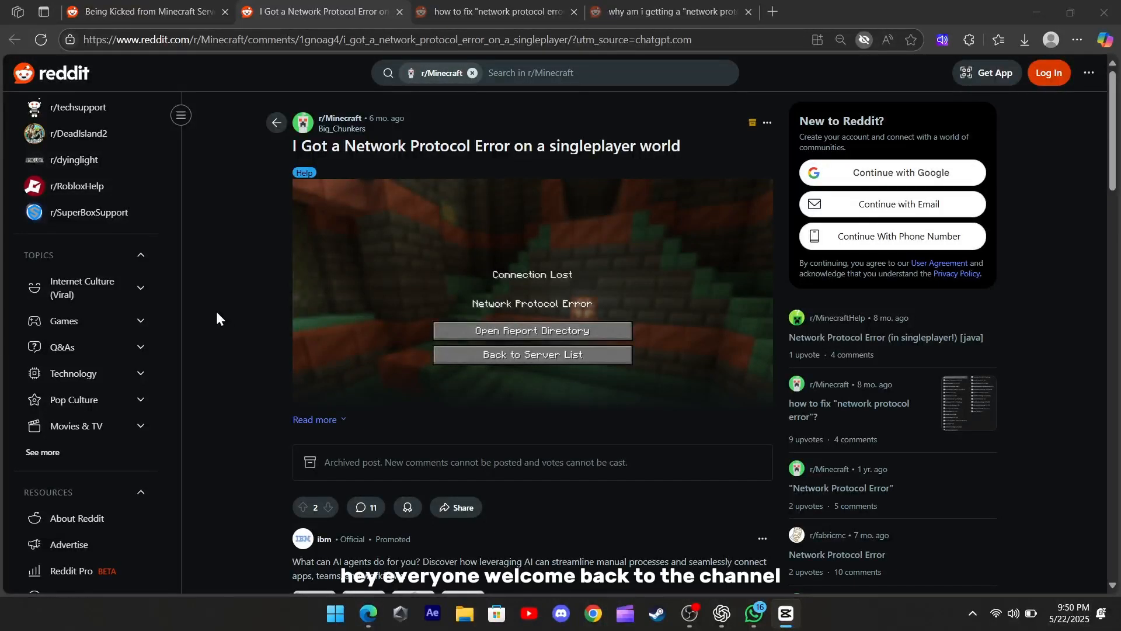
# - Bring up the 'Being Kicked from Minecraft Server' thread and reach its comments section
pyautogui.moveTo(292, 146); pyautogui.dragTo(681, 146)
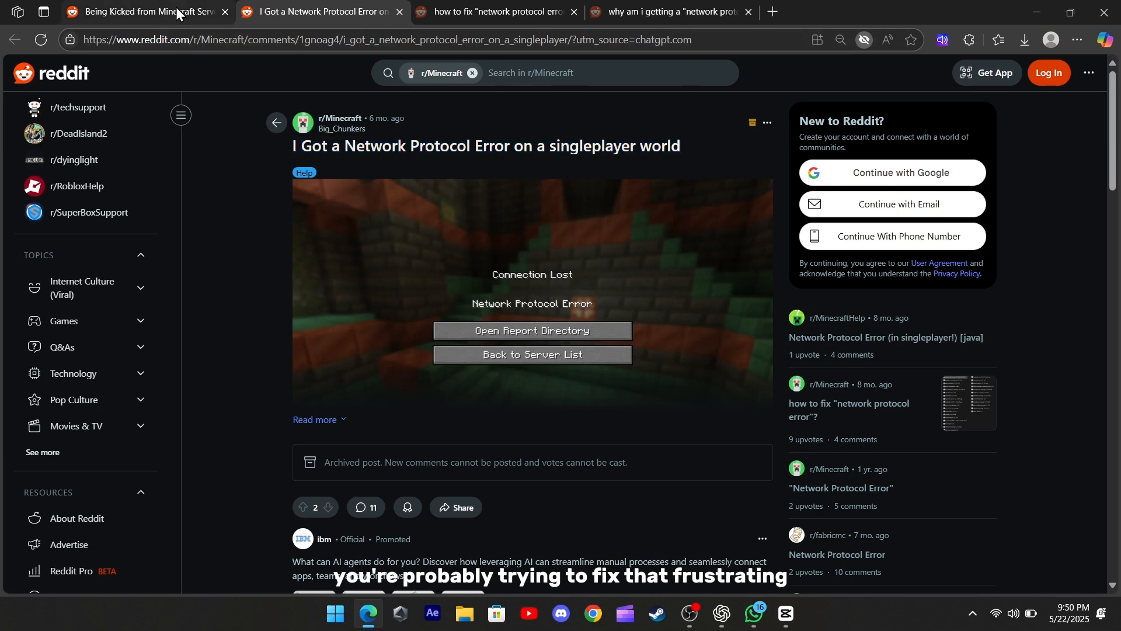
pyautogui.click(136, 11)
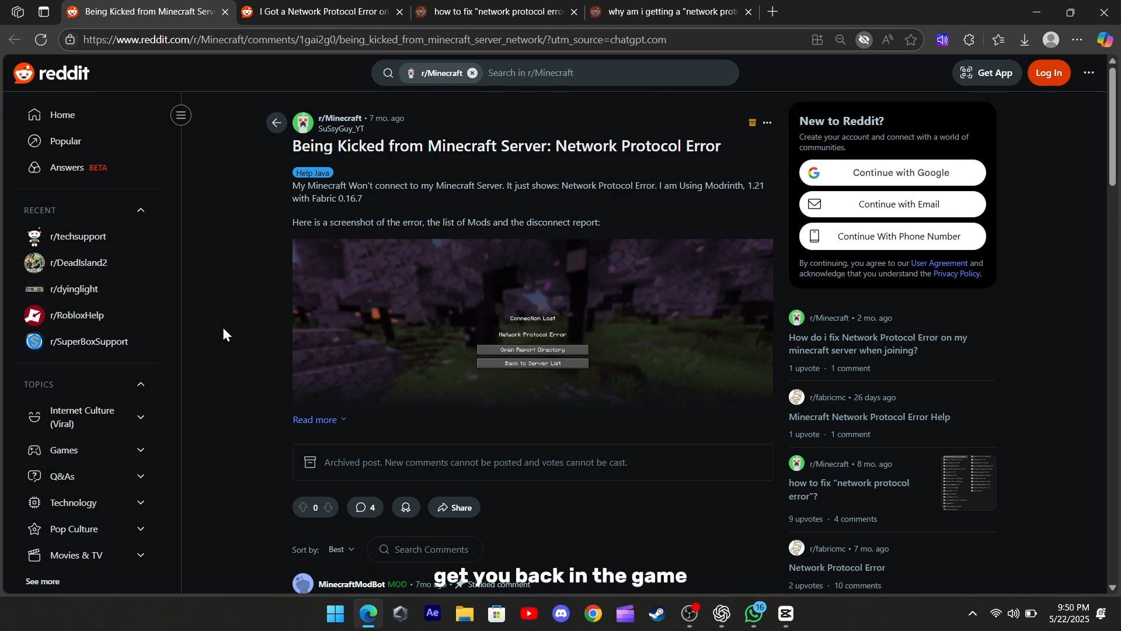
pyautogui.scroll(-3)
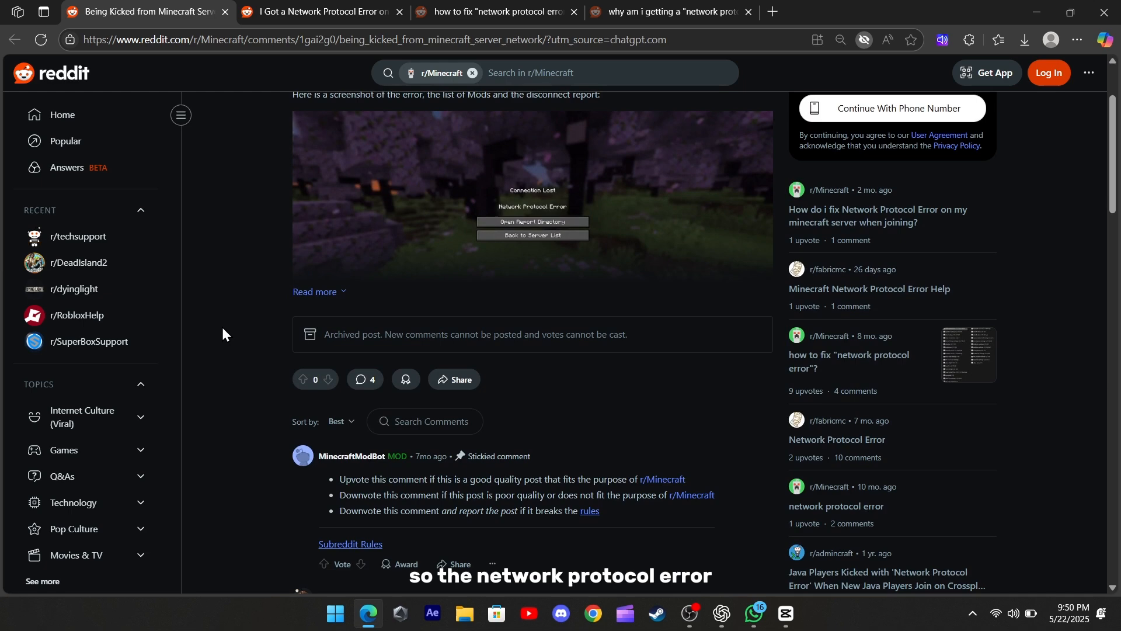
# - Review the r/OriginRealms protocol-error thread and mark the play-on-1.20.1 version advice
pyautogui.click(667, 11)
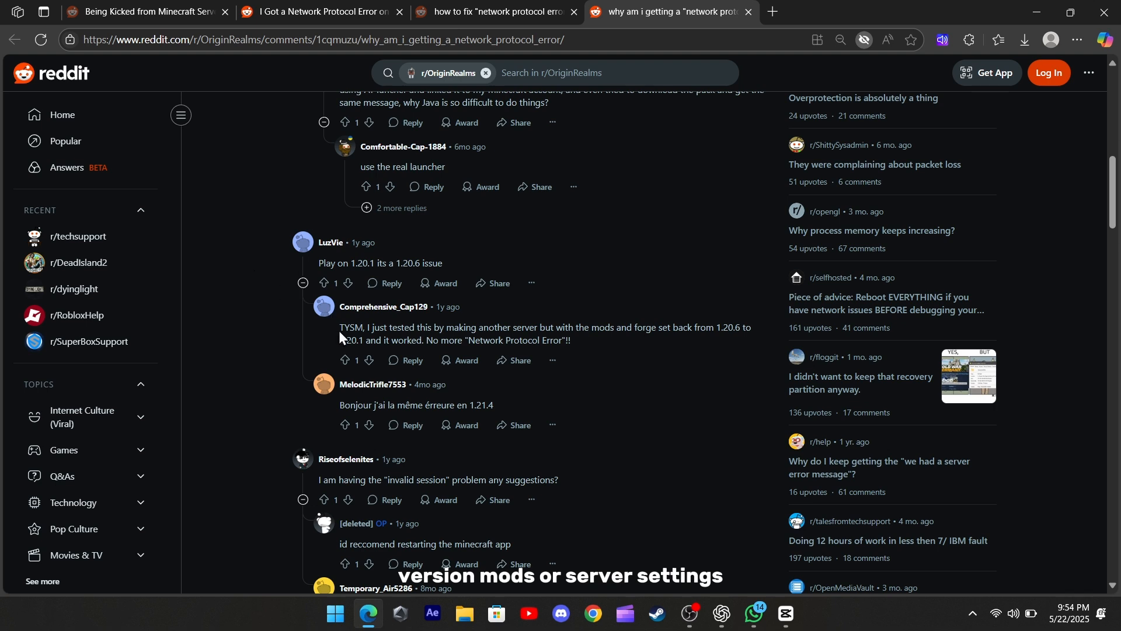
pyautogui.moveTo(340, 327); pyautogui.dragTo(571, 340)
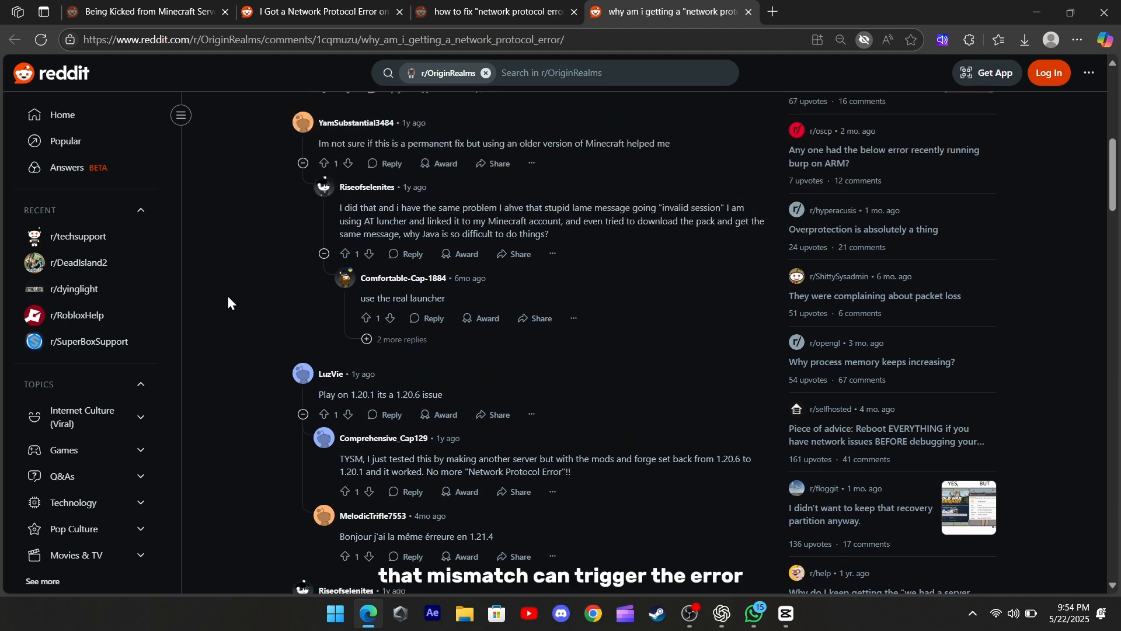
pyautogui.scroll(-3)
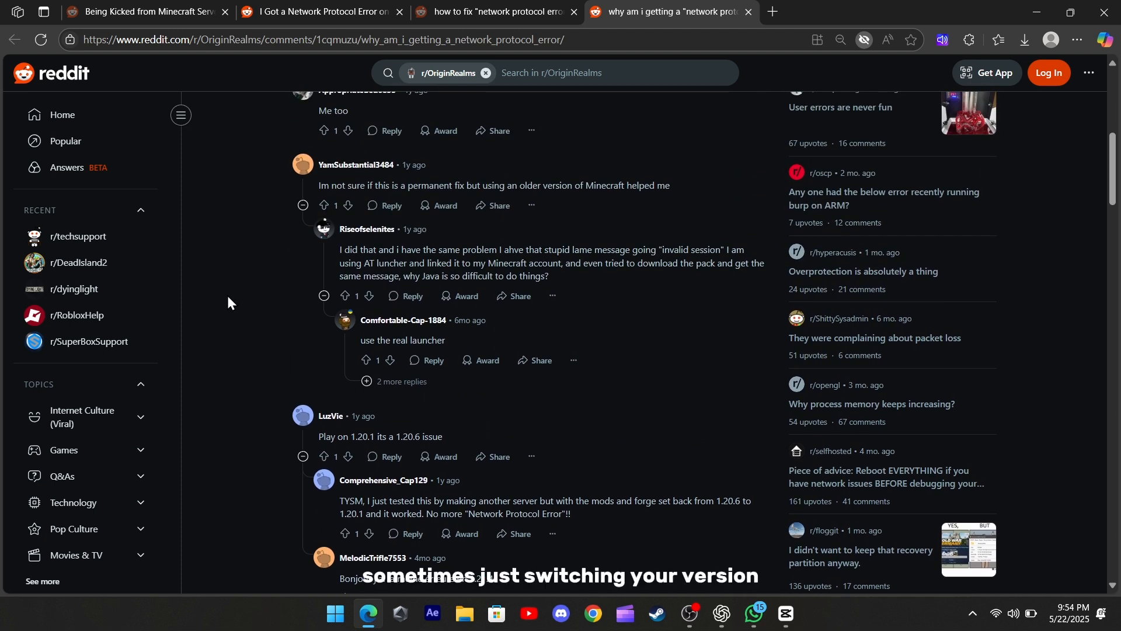
pyautogui.doubleClick(355, 437)
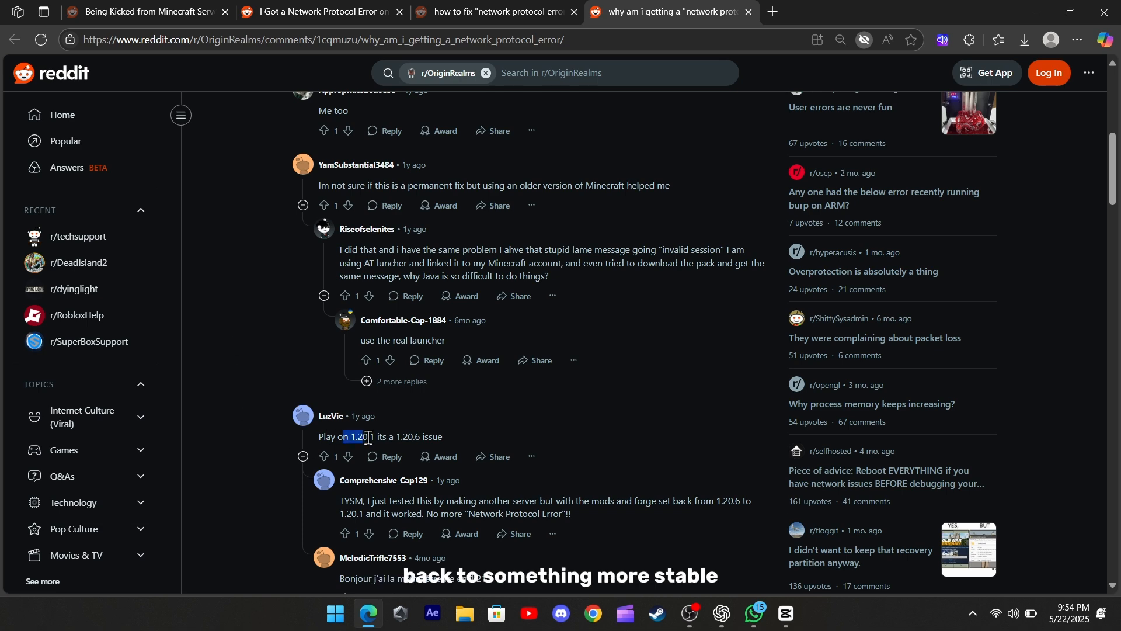
pyautogui.scroll(-3)
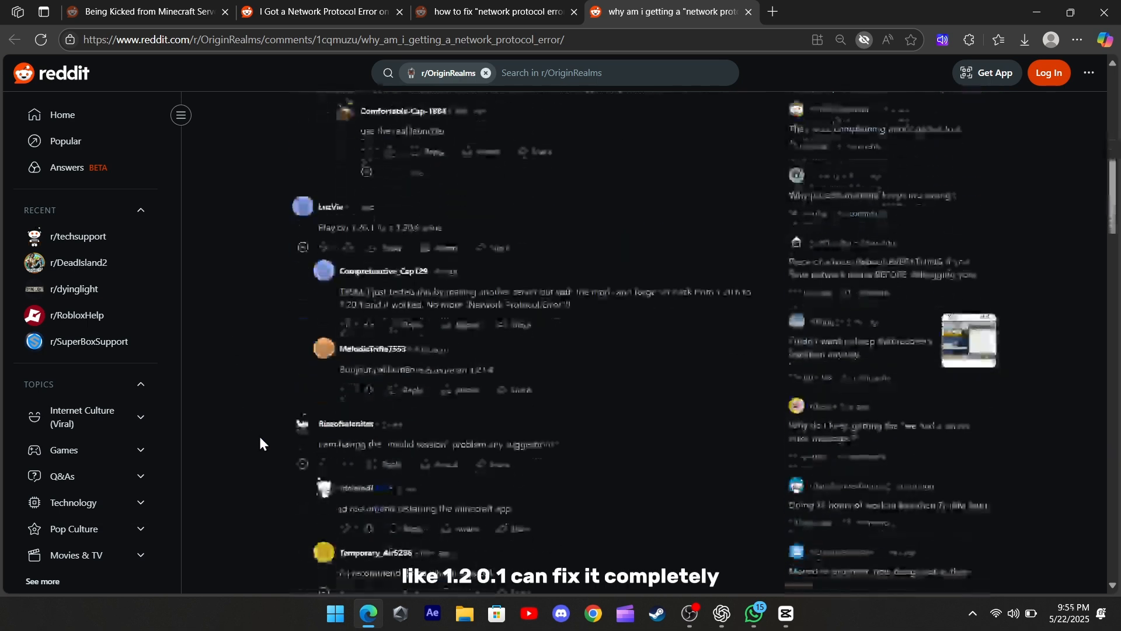
pyautogui.scroll(-3)
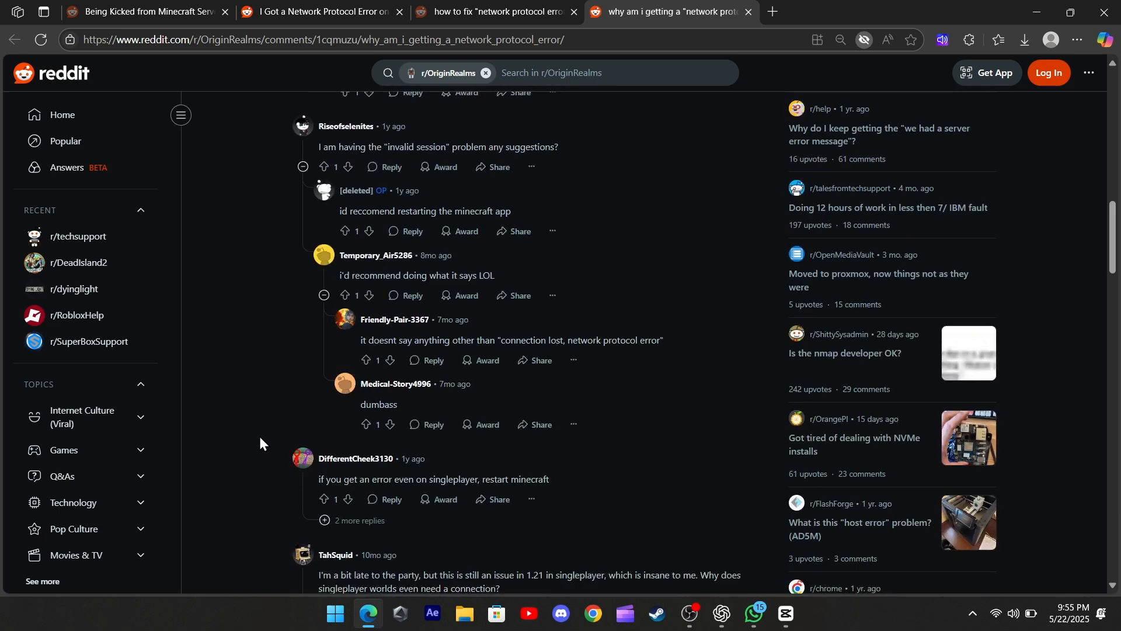
# - Highlight the comment saying removing the Shulker Box Tooltip mod fixed the kicks
pyautogui.click(139, 12)
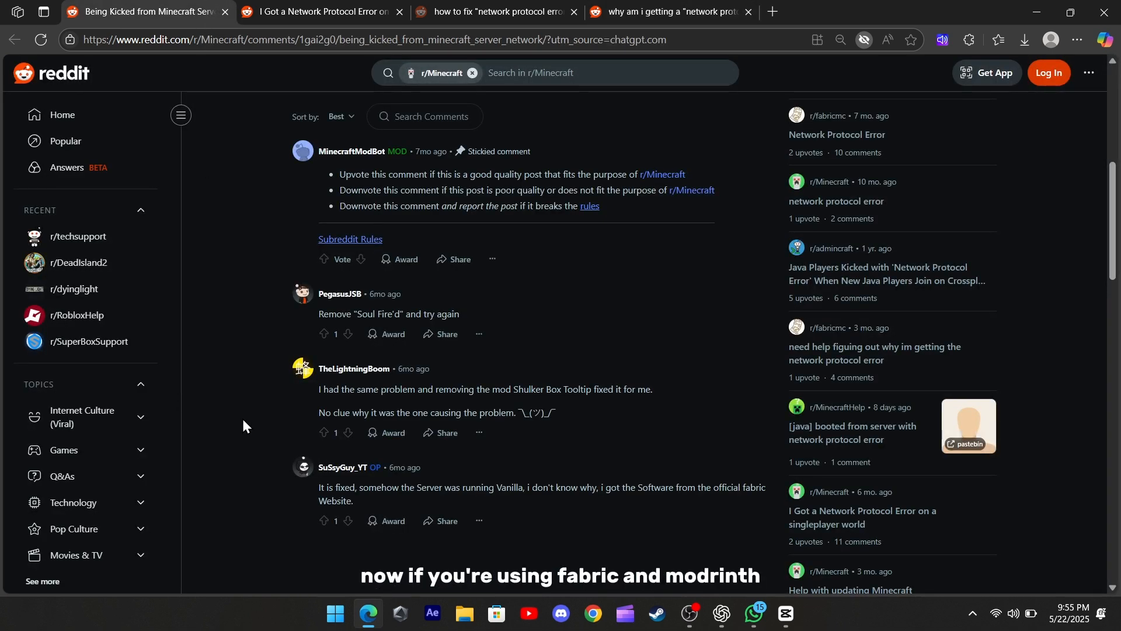
pyautogui.moveTo(319, 389); pyautogui.dragTo(528, 393)
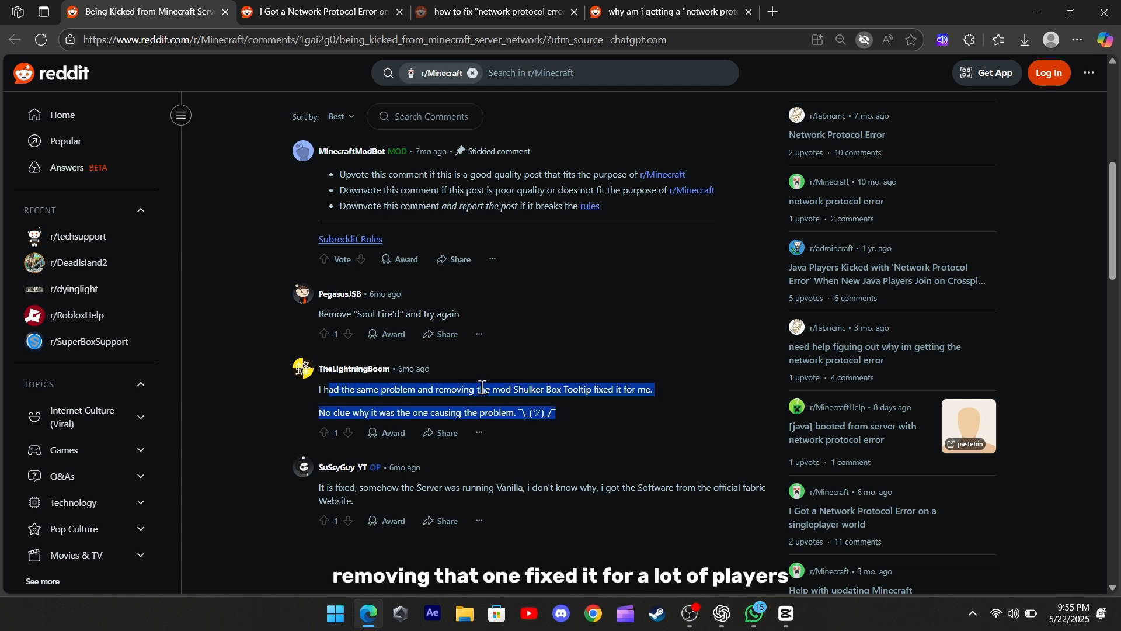
pyautogui.click(300, 329)
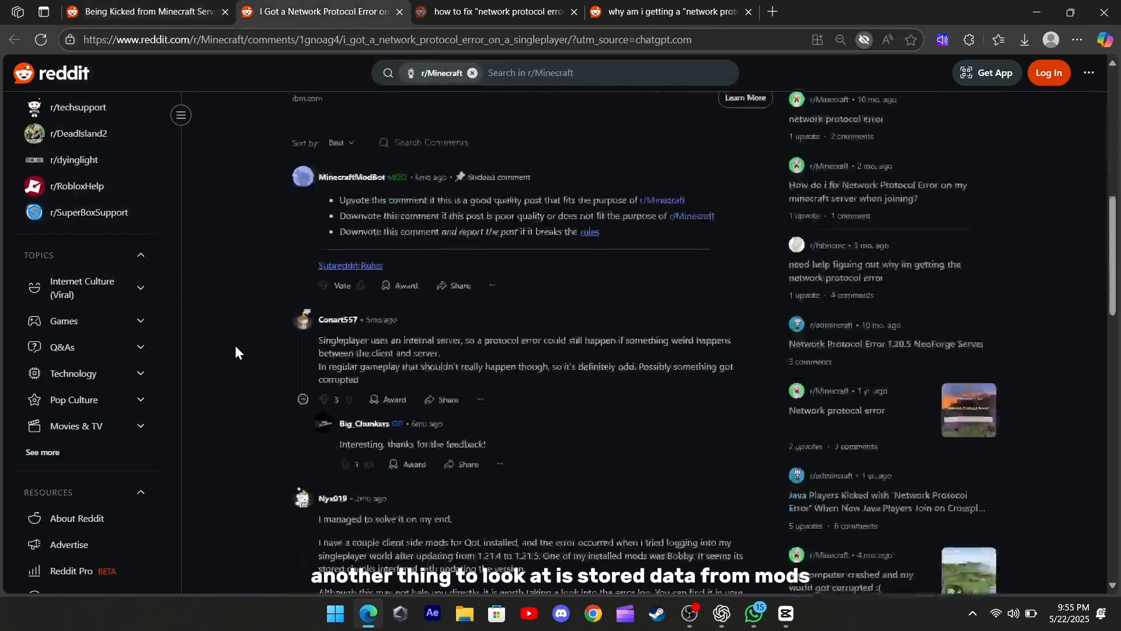
# - Highlight the Bobby mod fix in the singleplayer protocol-error thread's comments
pyautogui.scroll(-3)
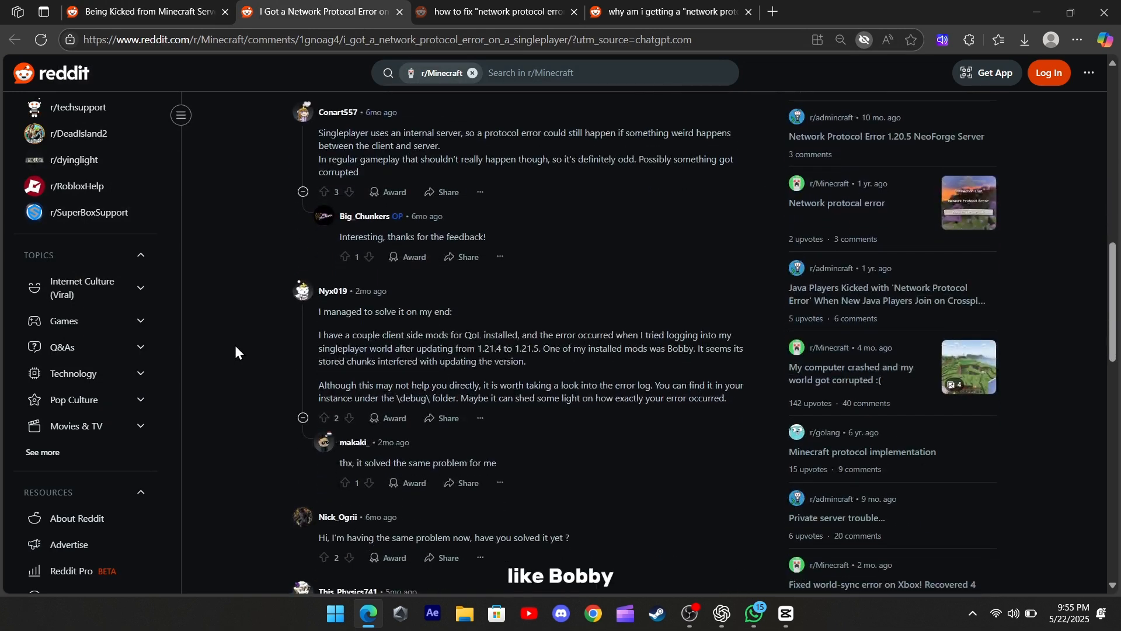
pyautogui.moveTo(320, 332); pyautogui.dragTo(537, 331)
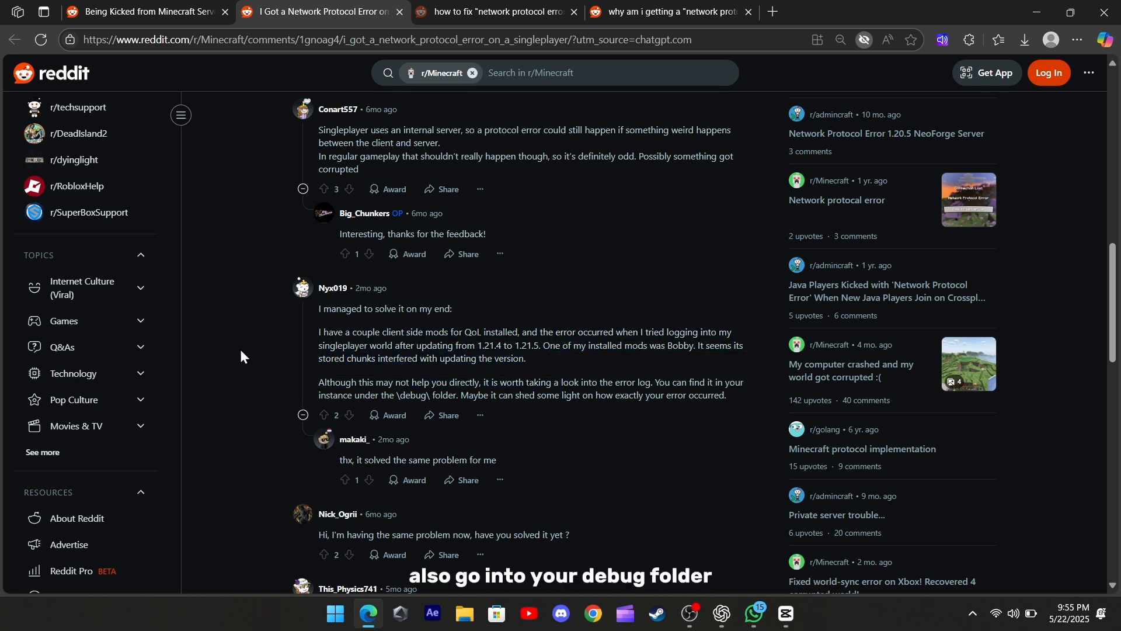
pyautogui.moveTo(319, 381); pyautogui.dragTo(725, 396)
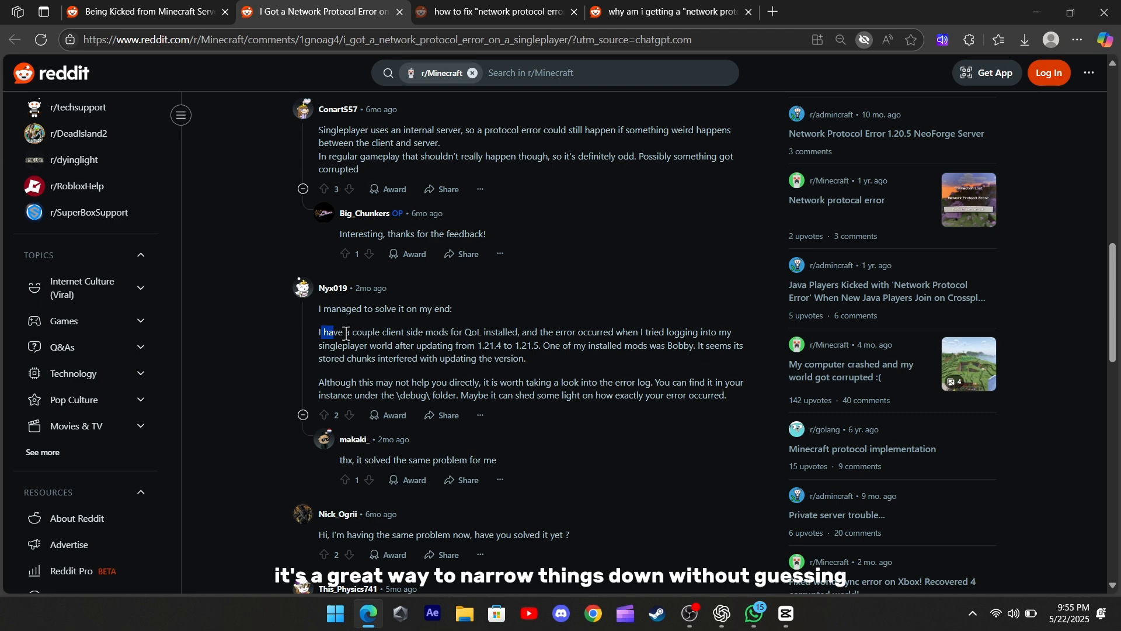
pyautogui.scroll(-3)
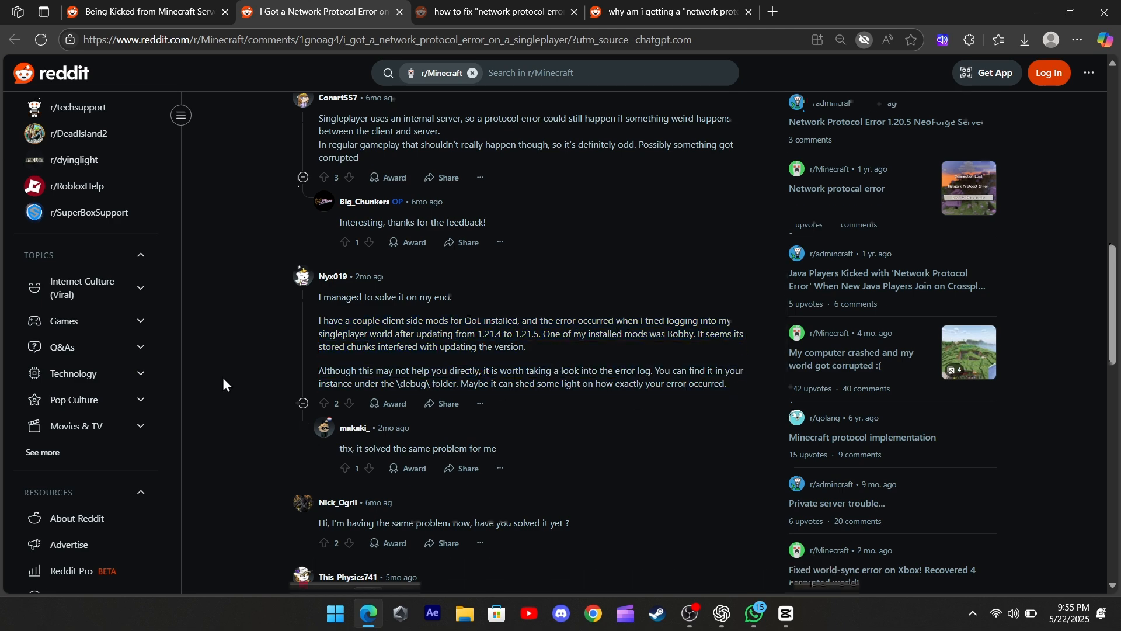
pyautogui.click(489, 12)
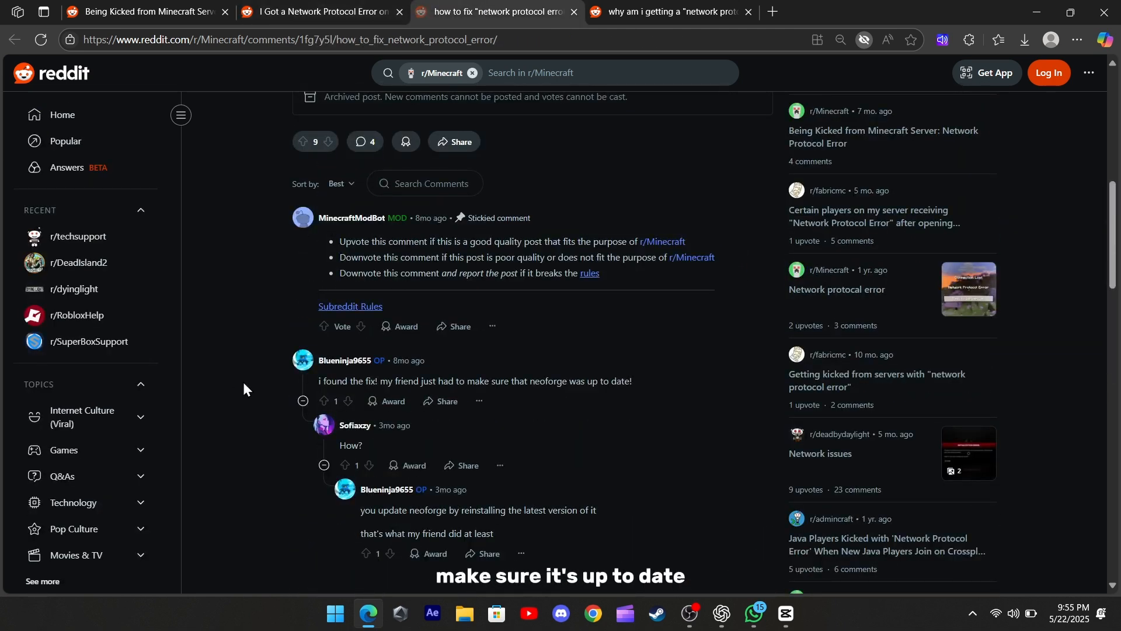
# - Highlight the 'i found the fix!' comment about keeping NeoForge up to date
pyautogui.moveTo(501, 381); pyautogui.dragTo(600, 381)
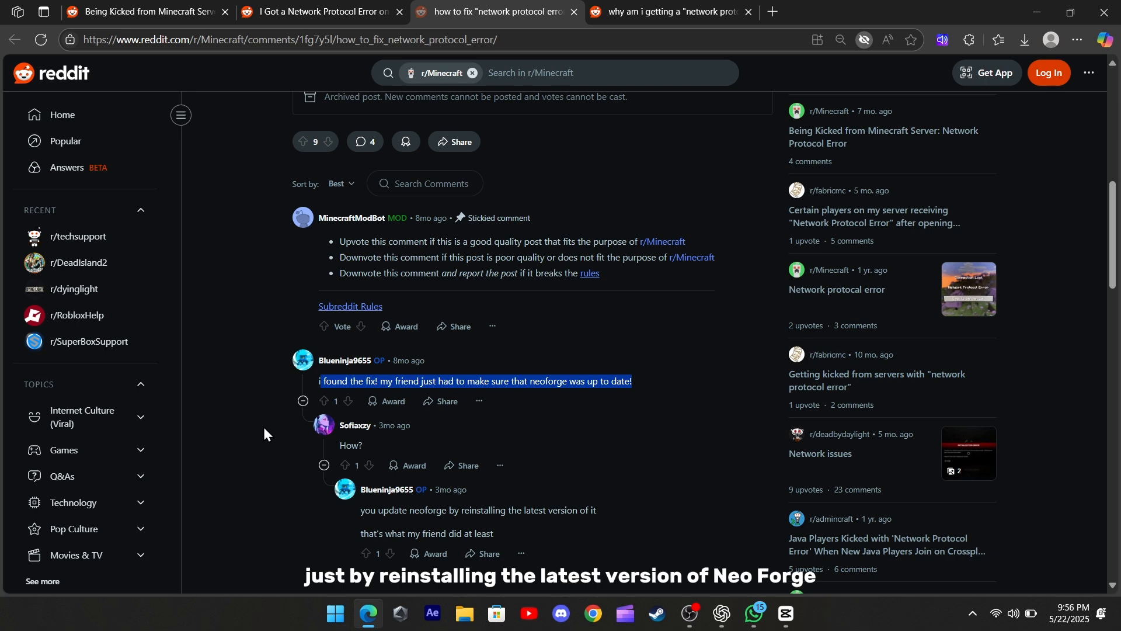
pyautogui.click(317, 12)
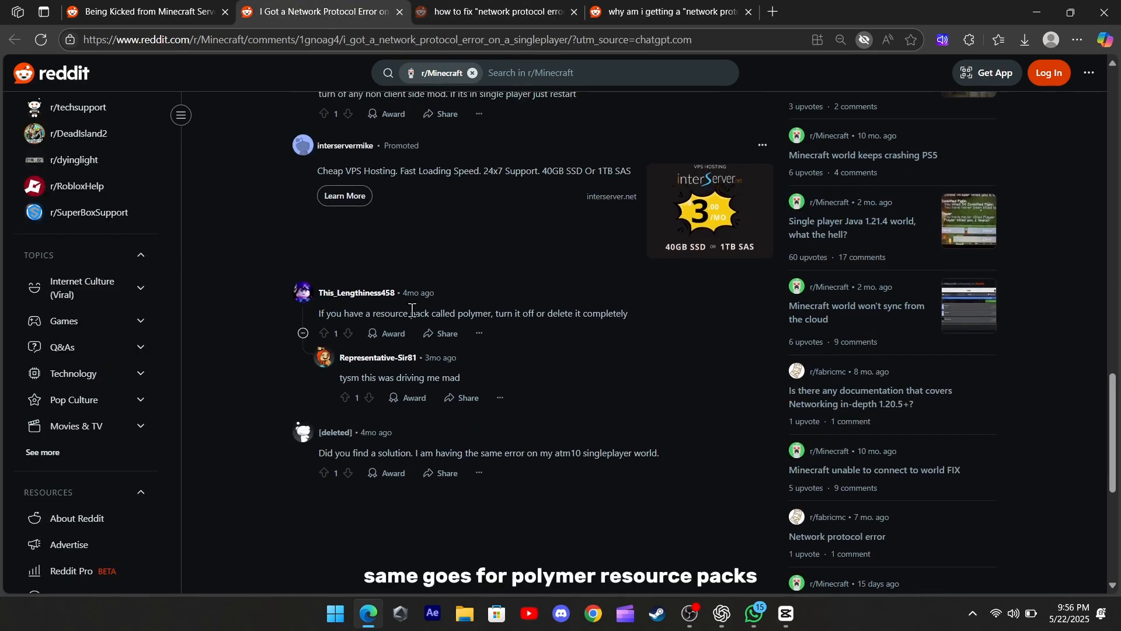
# - Mark the polymer resource-pack and non-client-side mod suggestions in the singleplayer thread
pyautogui.moveTo(319, 313); pyautogui.dragTo(628, 313)
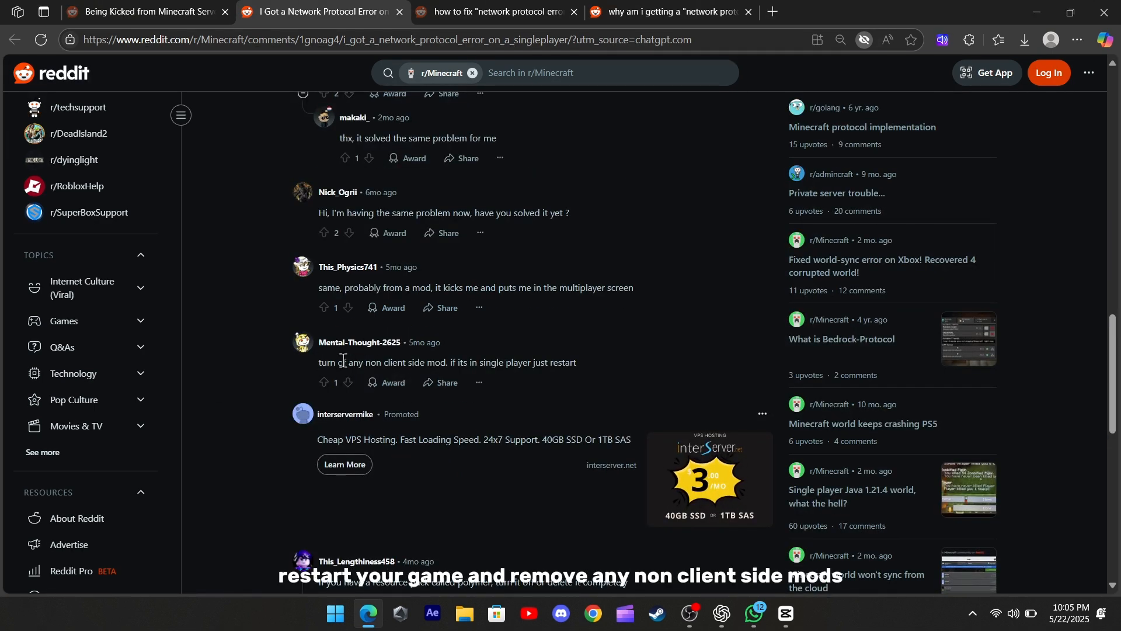
pyautogui.moveTo(371, 362); pyautogui.dragTo(576, 362)
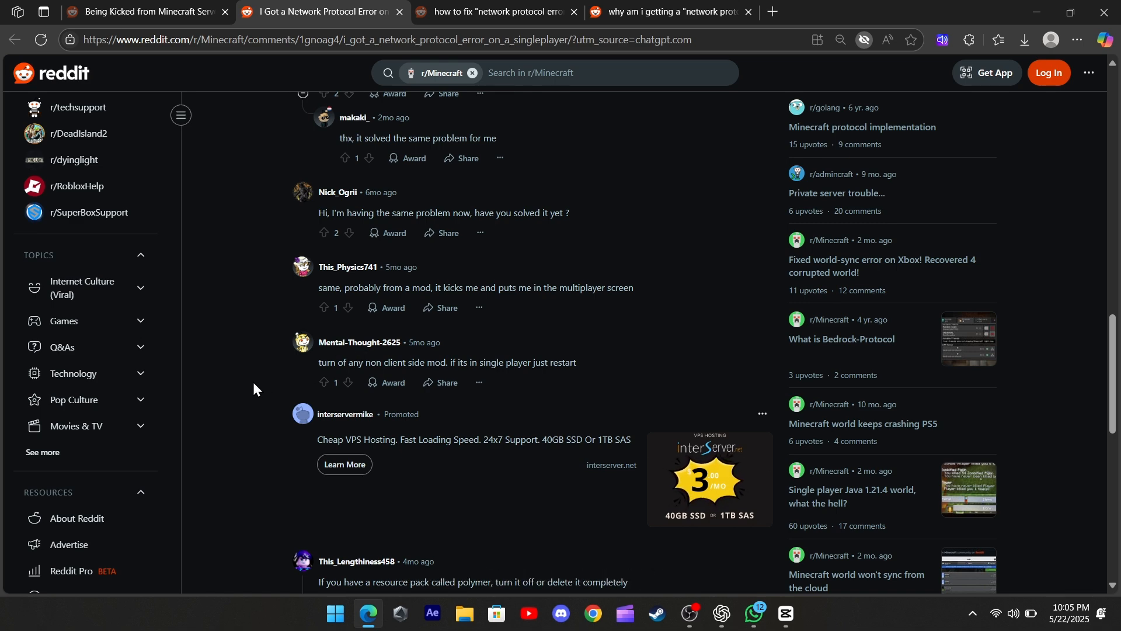
pyautogui.scroll(3)
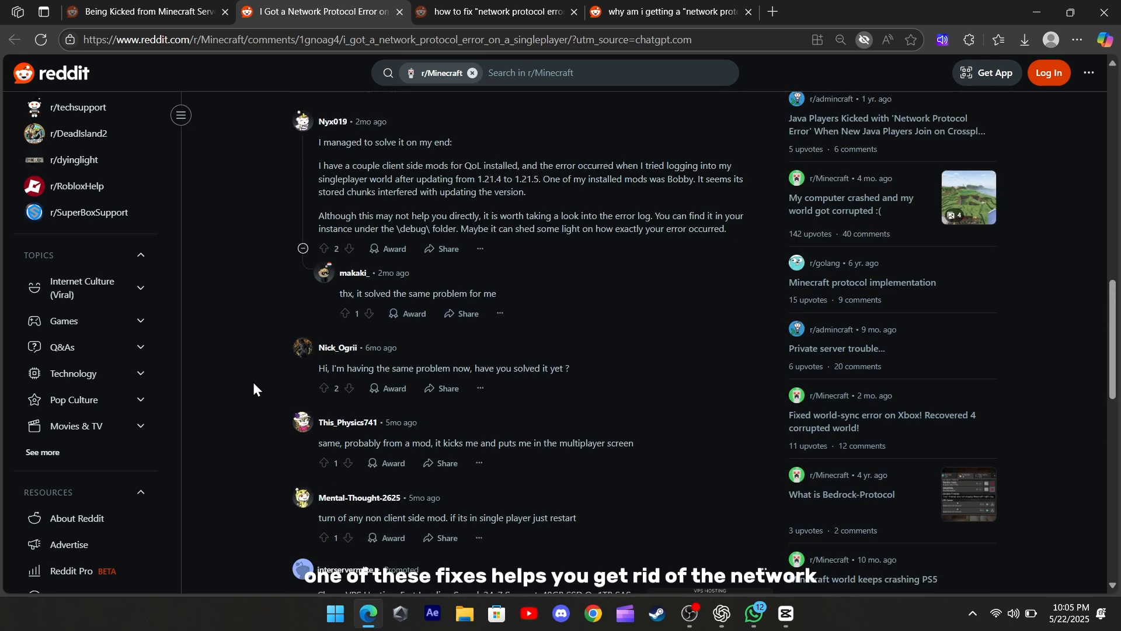